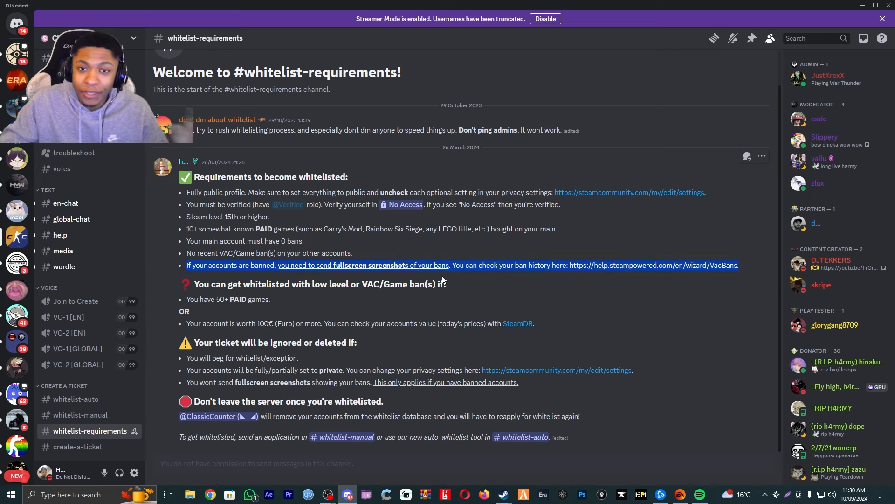
pyautogui.moveTo(315, 322)
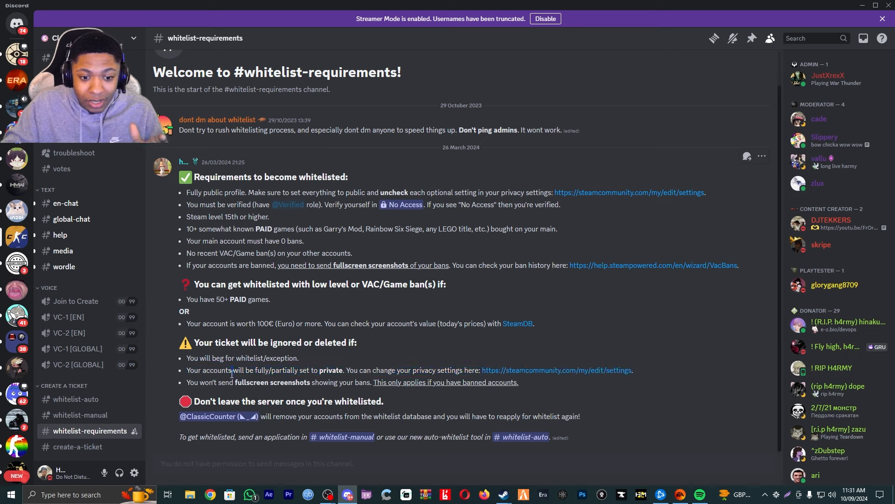
# Review the fullscreen screenshots requirement and the manual whitelist application channel.
pyautogui.moveTo(187, 369); pyautogui.dragTo(632, 370)
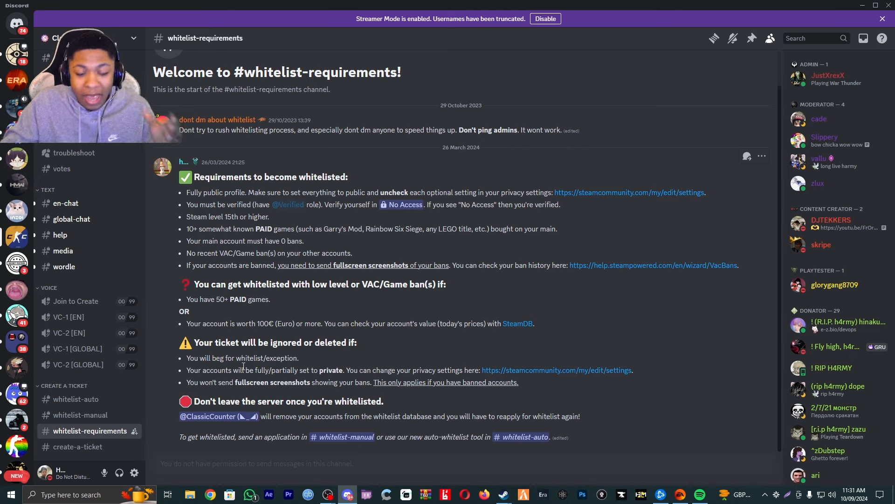
pyautogui.doubleClick(330, 342)
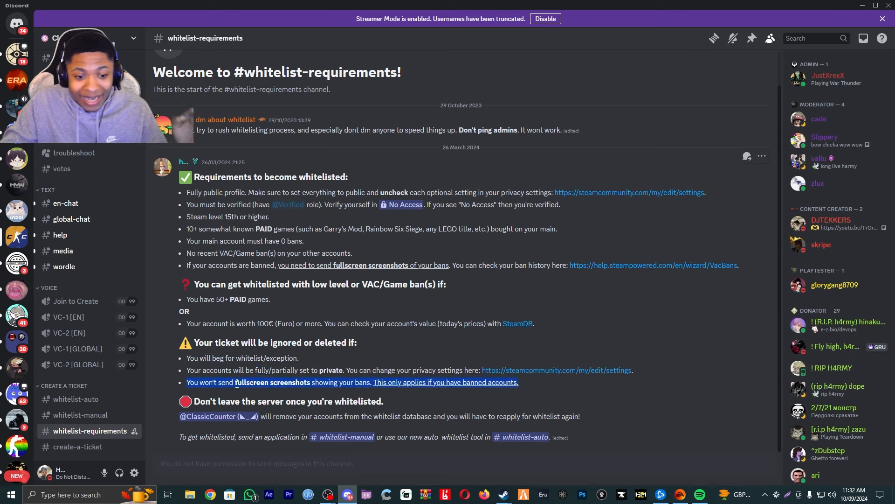
pyautogui.moveTo(224, 394)
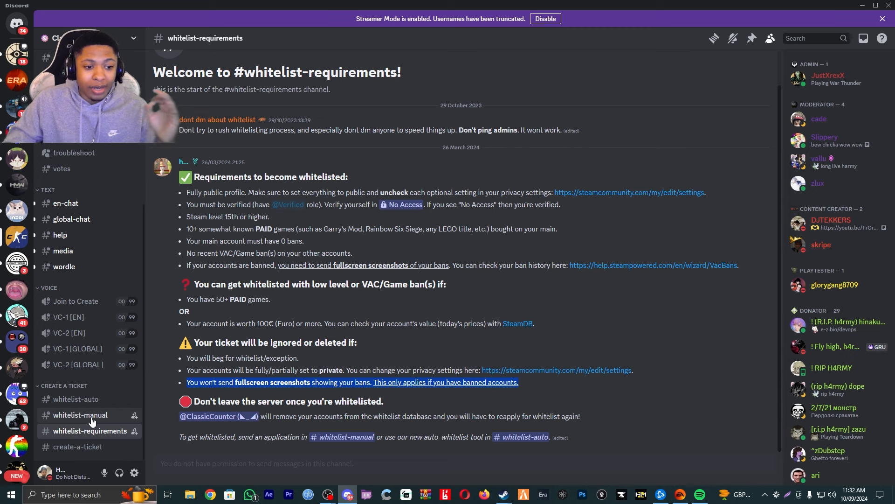
pyautogui.click(81, 414)
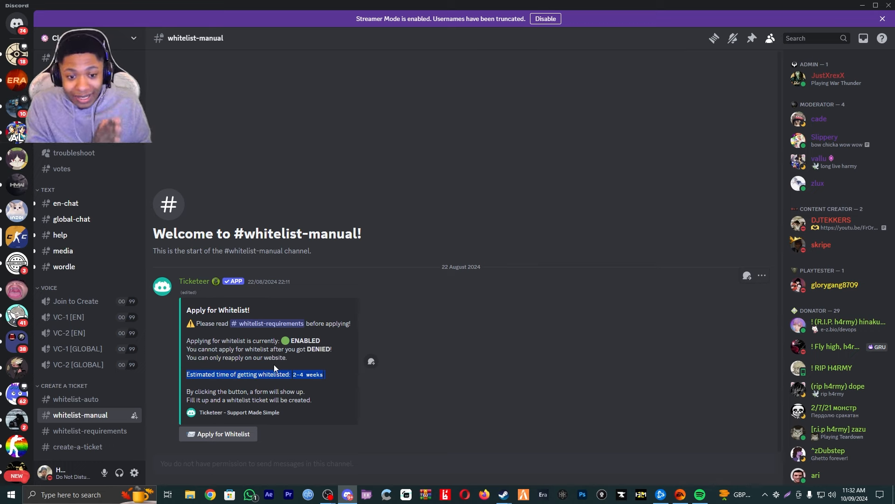
pyautogui.click(90, 431)
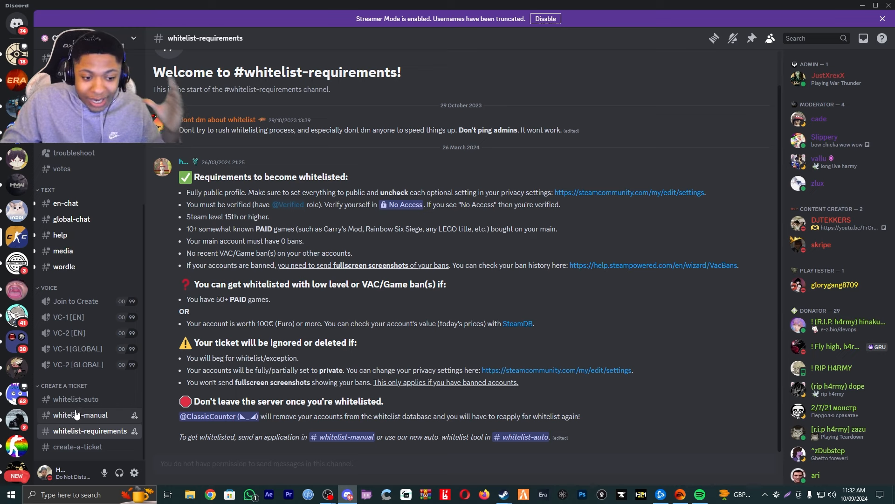
pyautogui.click(80, 414)
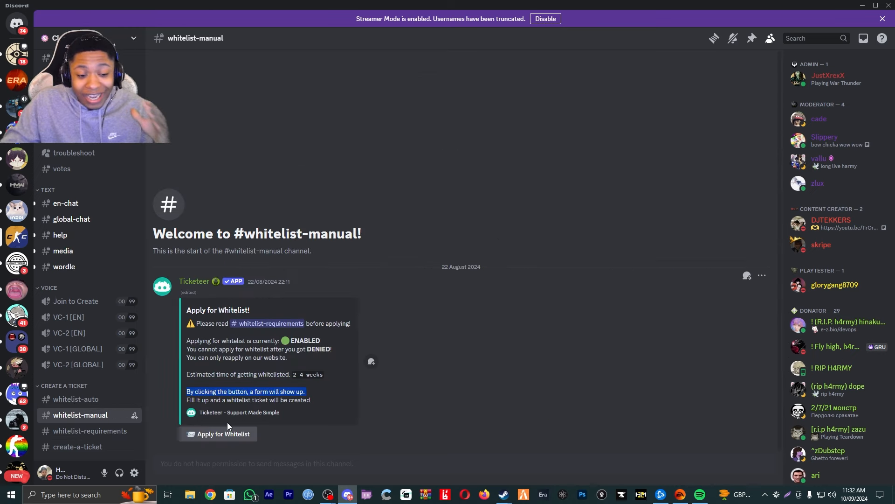
# From #whitelist-auto, follow the classiccounter.cc/whitelist link into the browser.
pyautogui.click(76, 399)
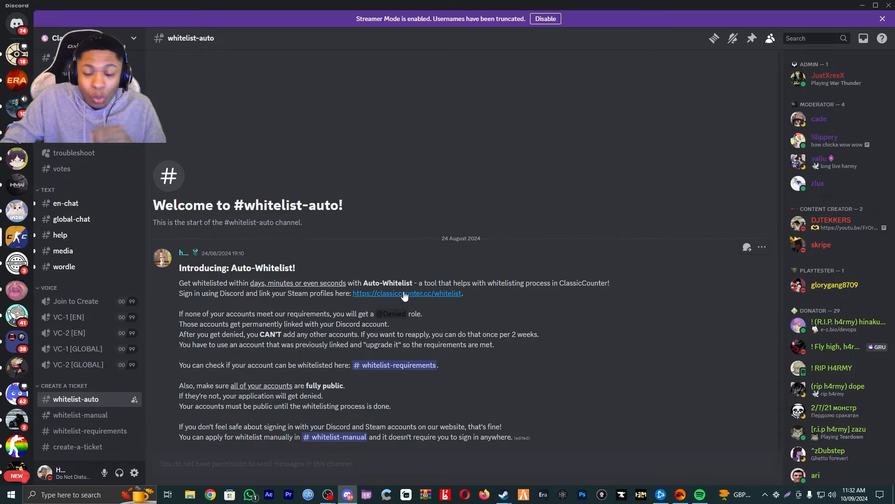
pyautogui.click(407, 293)
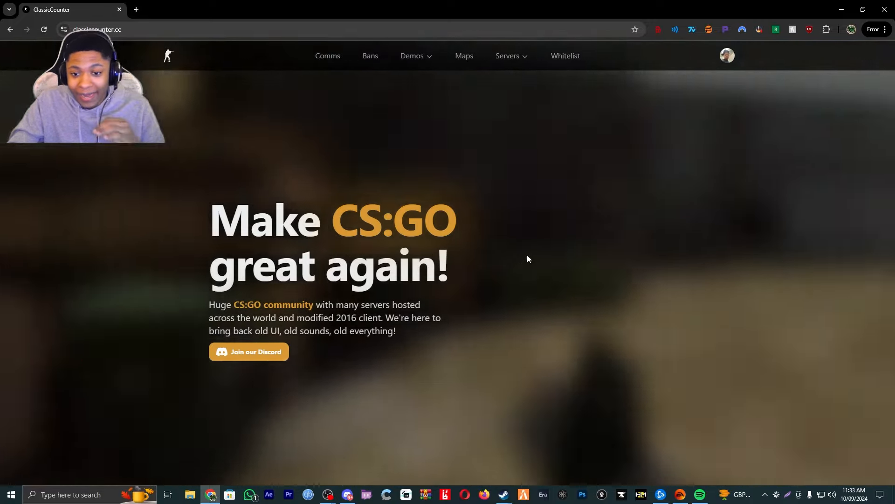
pyautogui.click(347, 494)
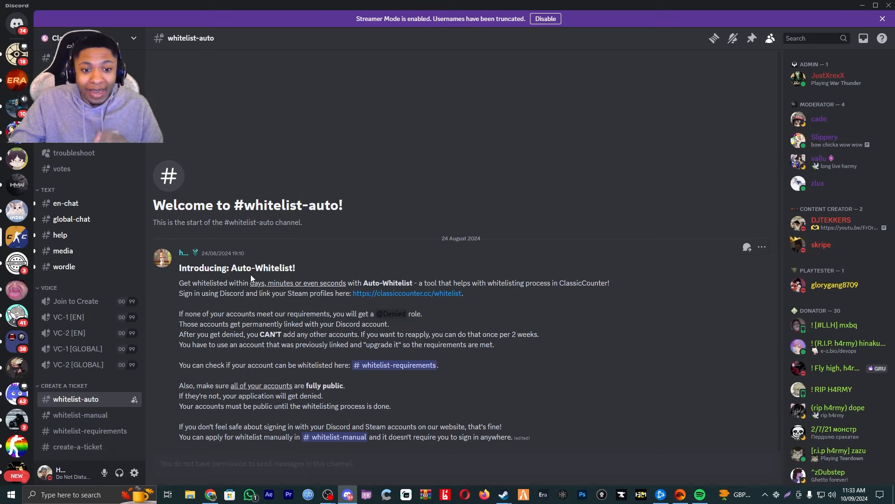
pyautogui.moveTo(164, 410)
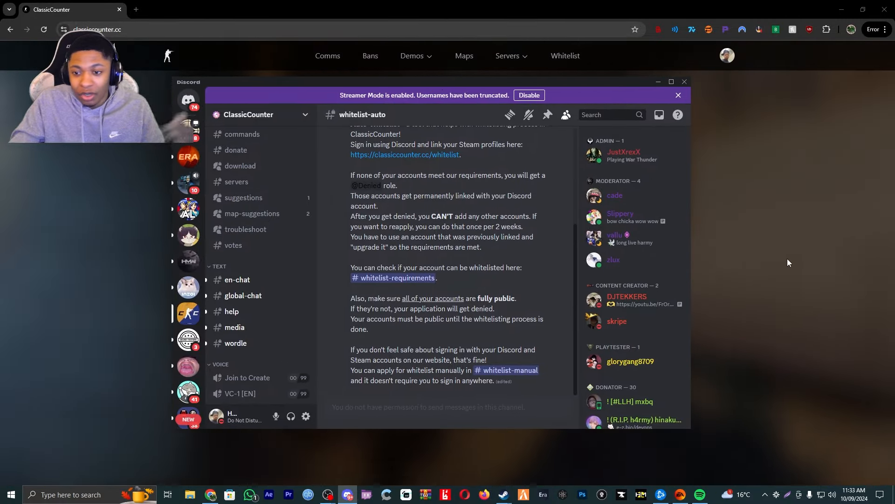
pyautogui.moveTo(757, 267)
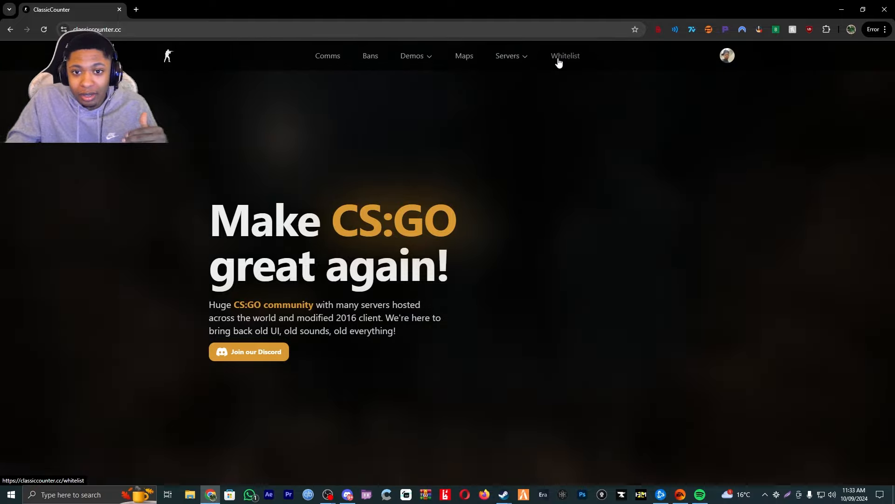
# View the site's Whitelist page confirming the account is whitelisted.
pyautogui.click(565, 56)
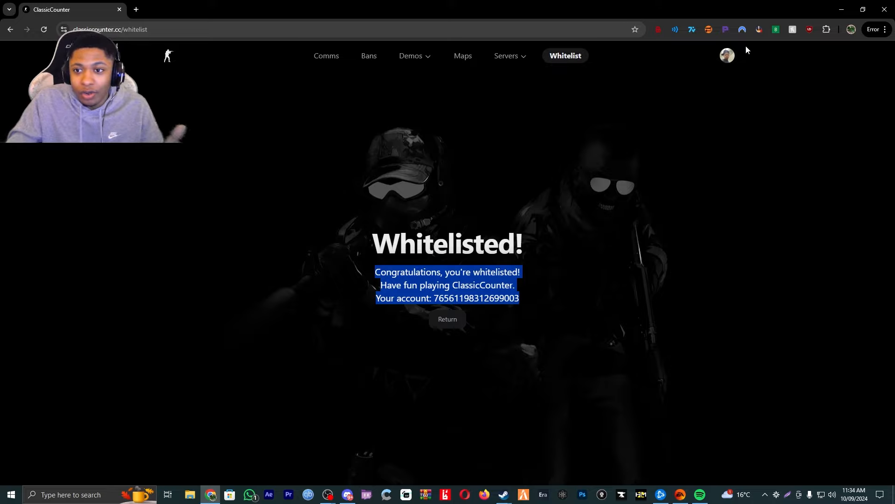
pyautogui.moveTo(791, 23)
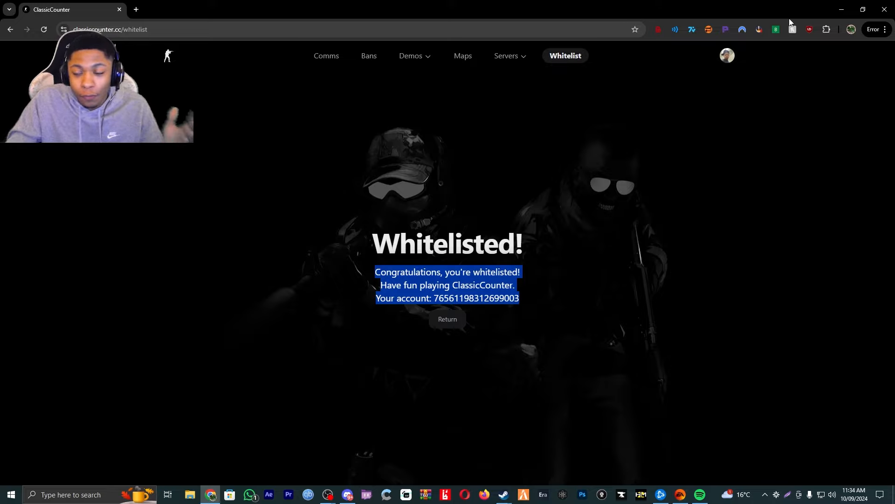
pyautogui.moveTo(557, 155)
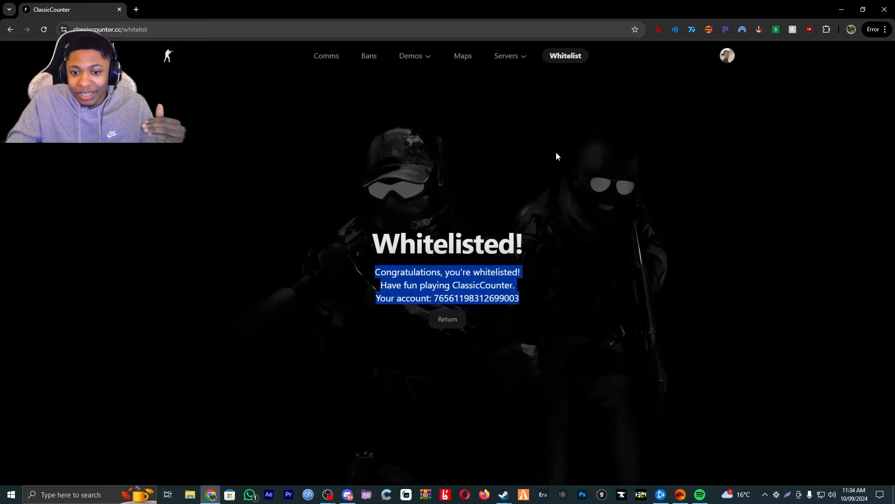
pyautogui.moveTo(319, 319)
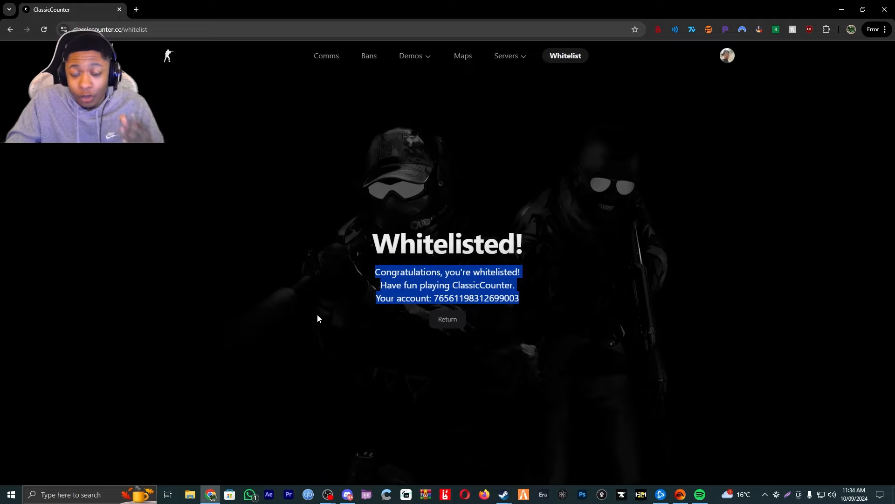
pyautogui.moveTo(339, 399)
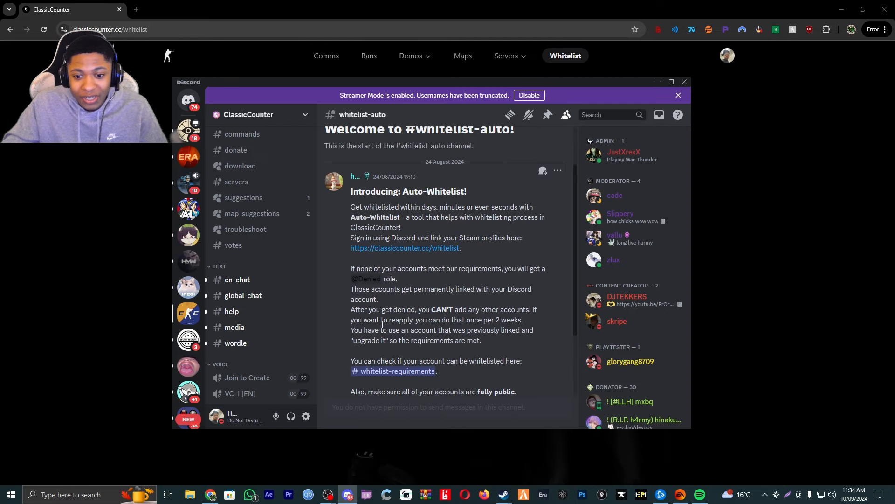
# Highlight the reapply-once-per-2-weeks rule and scroll down the channel list.
pyautogui.moveTo(351, 310); pyautogui.dragTo(522, 320)
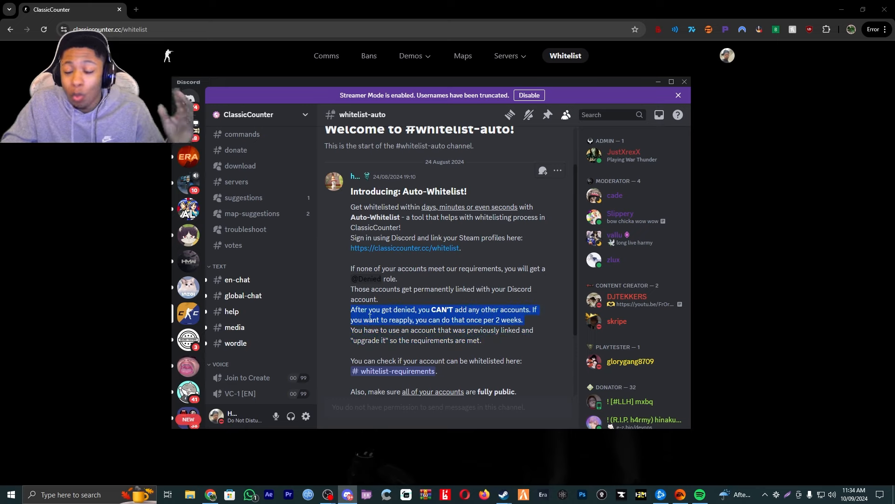
pyautogui.scroll(-3)
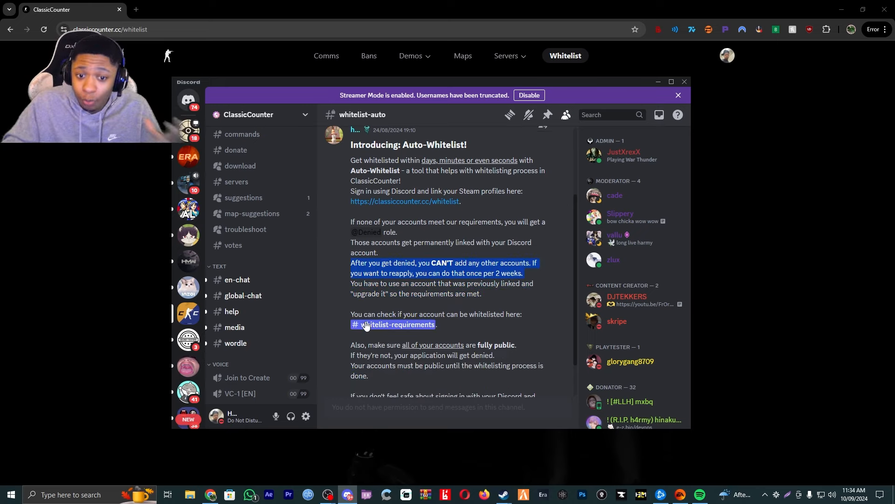
pyautogui.scroll(-3)
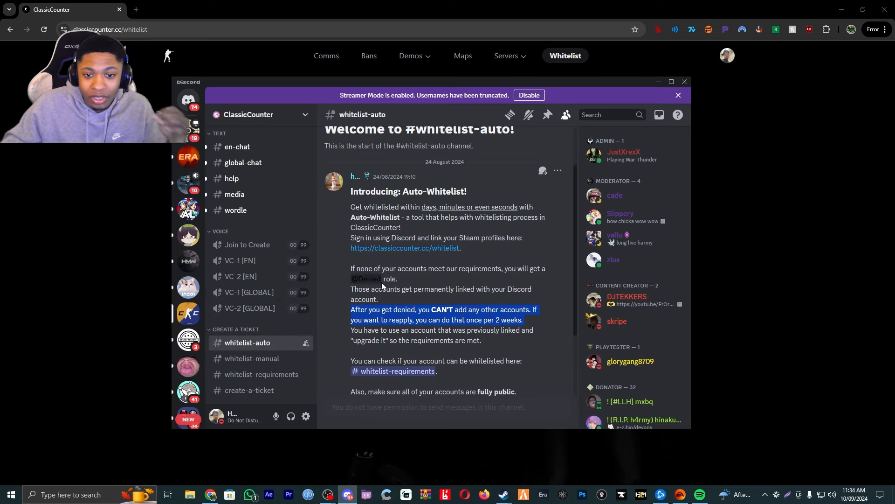
pyautogui.moveTo(348, 278)
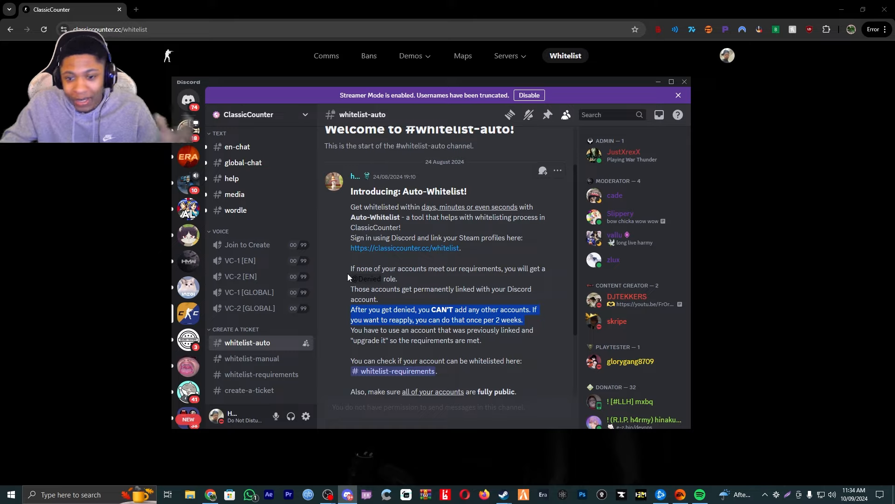
pyautogui.moveTo(345, 309)
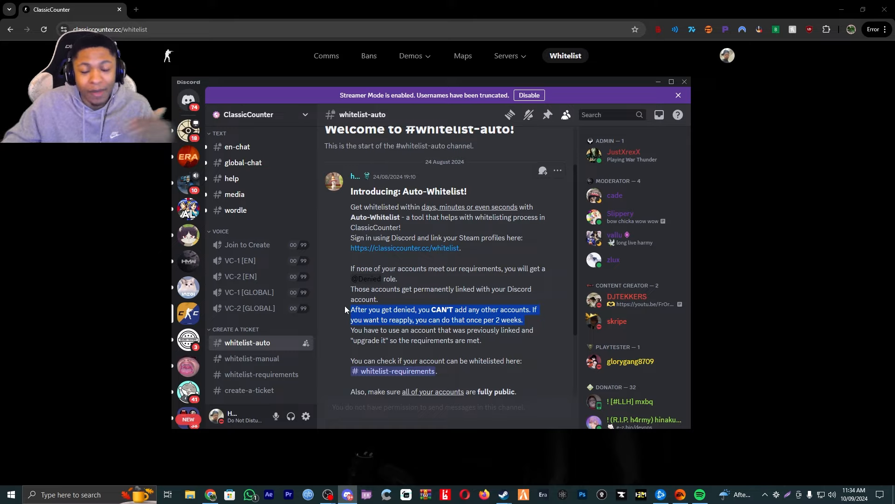
pyautogui.moveTo(340, 329)
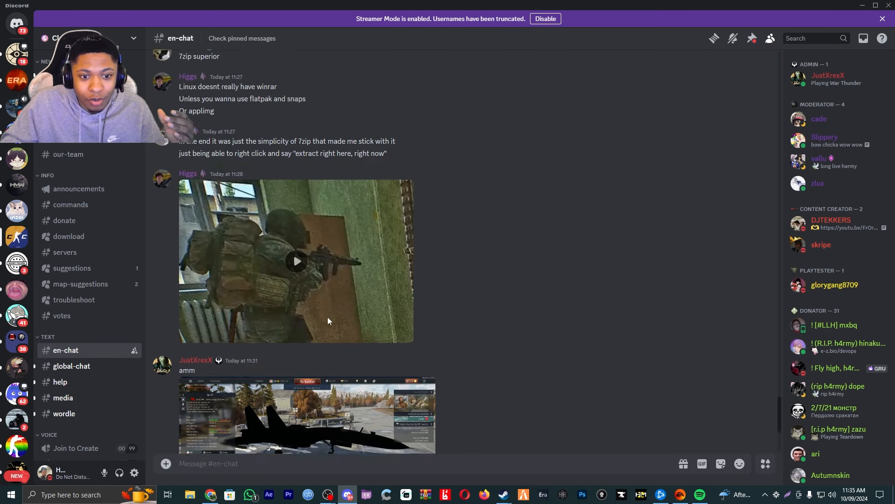
# Send the 'yo' greeting in #en-chat and move to the #download forum.
pyautogui.scroll(-3)
pyautogui.write('yo')
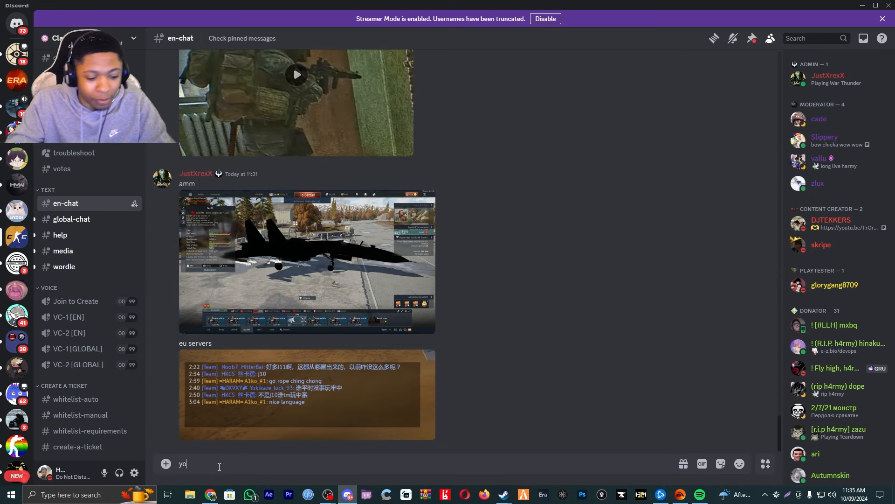
pyautogui.press('Enter')
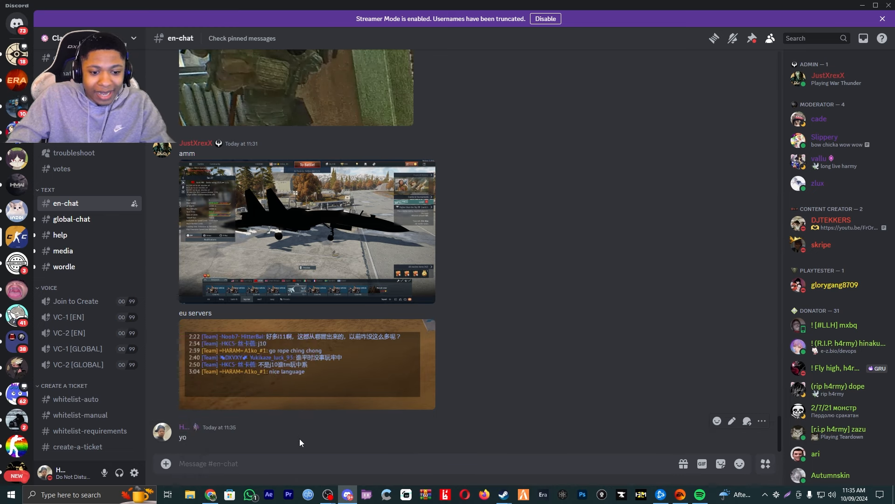
pyautogui.click(68, 275)
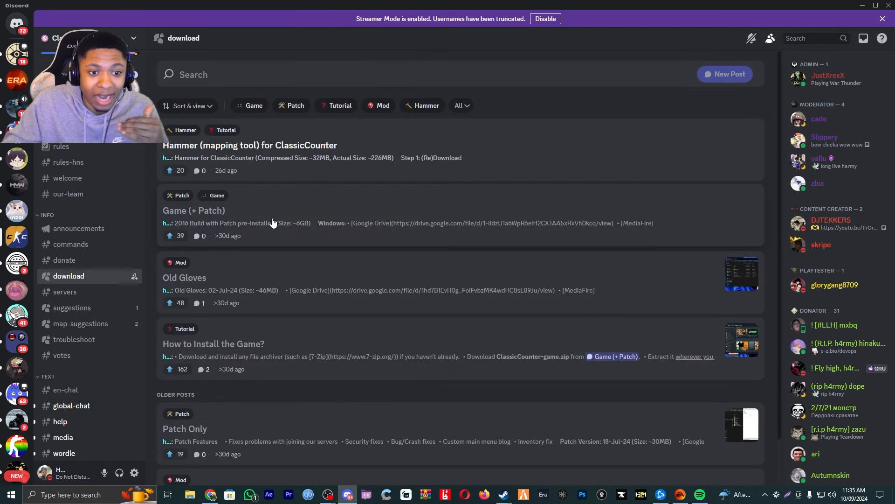
# Read the Game (+ Patch) post with 2016 build links, then return to the download post list.
pyautogui.scroll(-3)
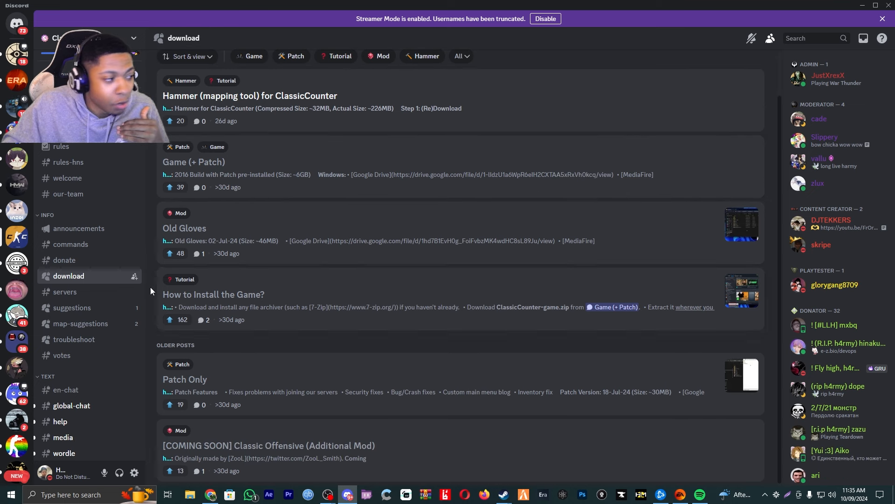
pyautogui.click(213, 294)
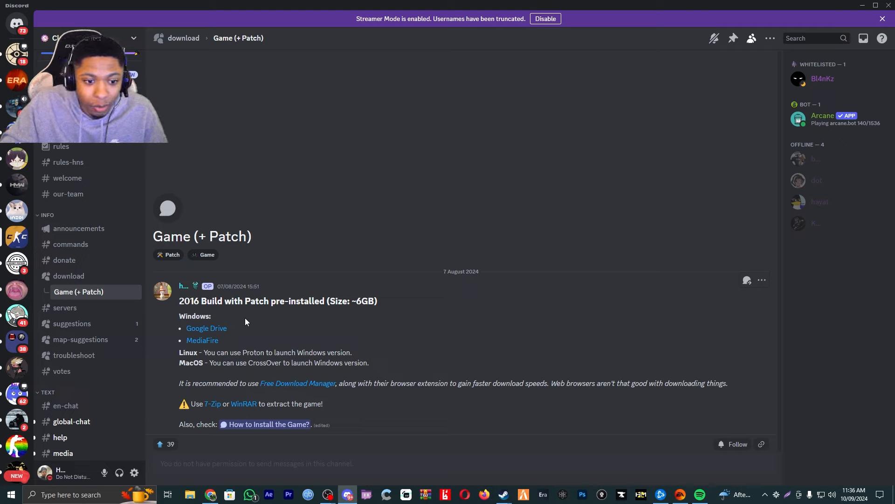
pyautogui.moveTo(186, 332)
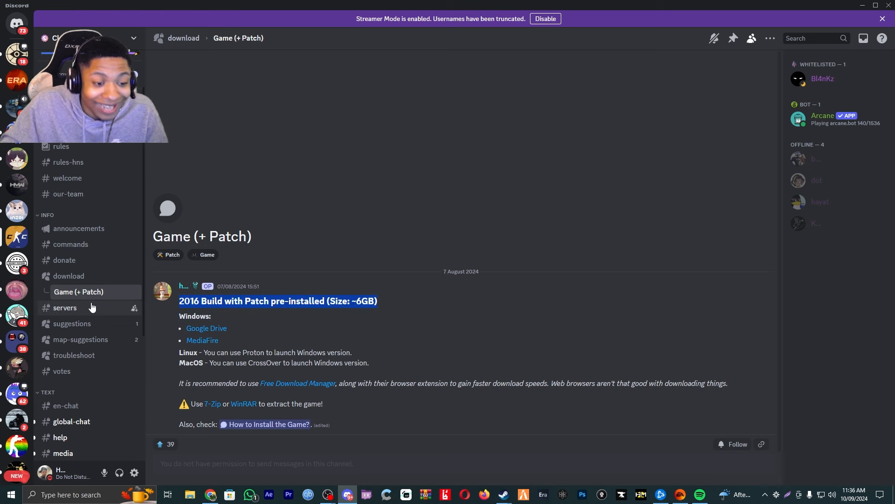
pyautogui.click(68, 276)
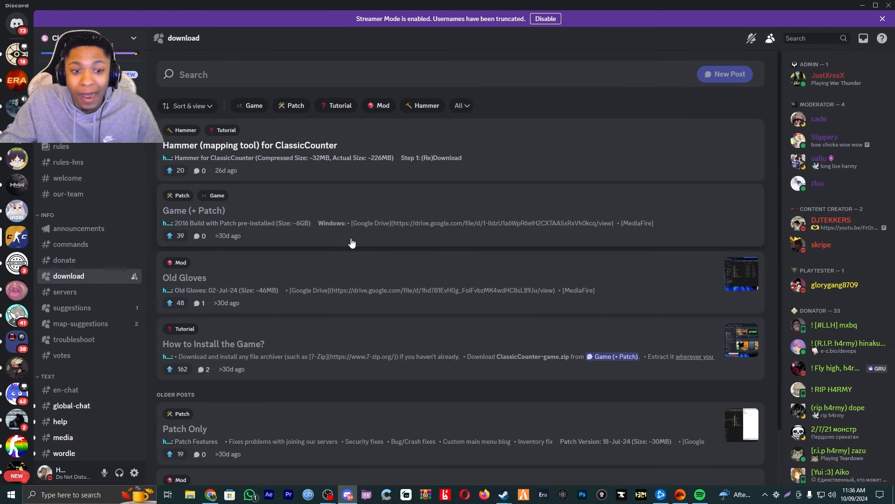
# Read the 'How to Install the Game?' post in the download forum.
pyautogui.click(214, 343)
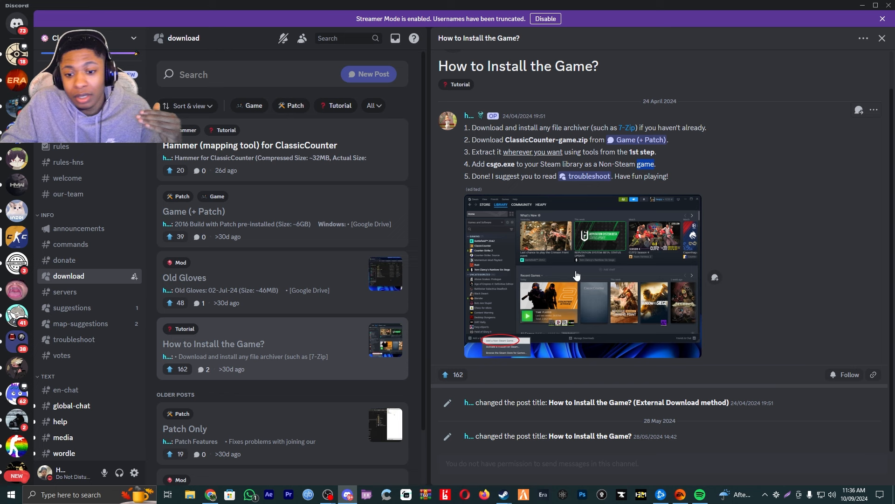
pyautogui.doubleClick(646, 163)
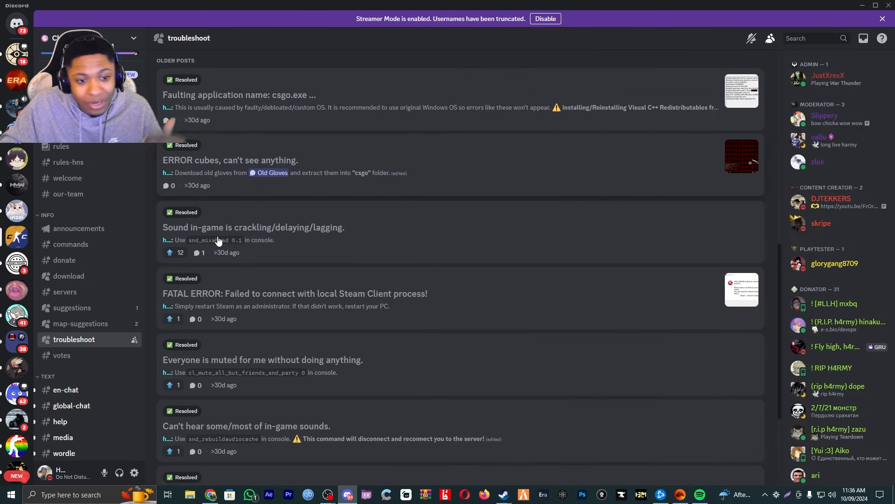
# From #servers, follow the Server List link to the ClassicCounter servers page.
pyautogui.click(65, 291)
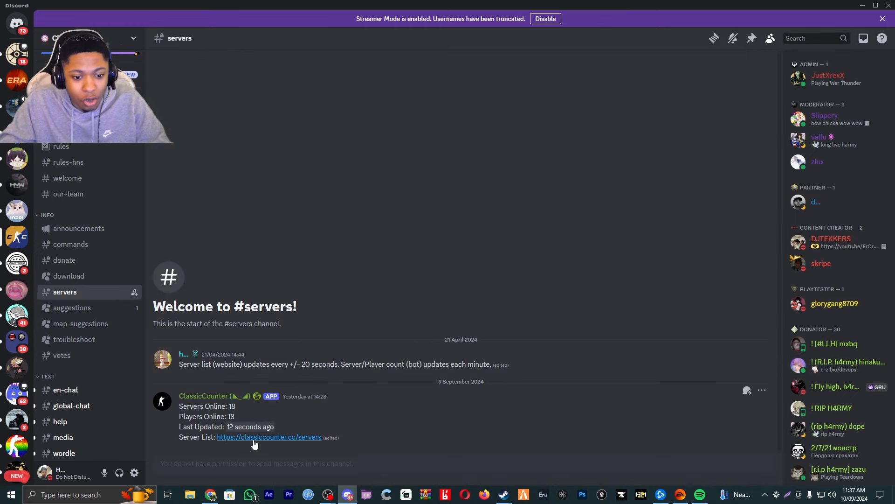
pyautogui.click(268, 436)
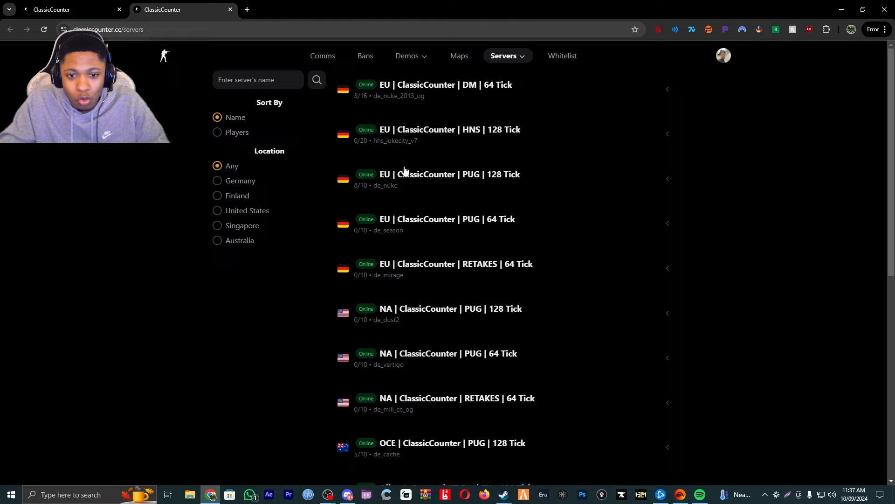
# Scroll the servers page down to the Ollum's Servers and SEA PUG entries.
pyautogui.scroll(-3)
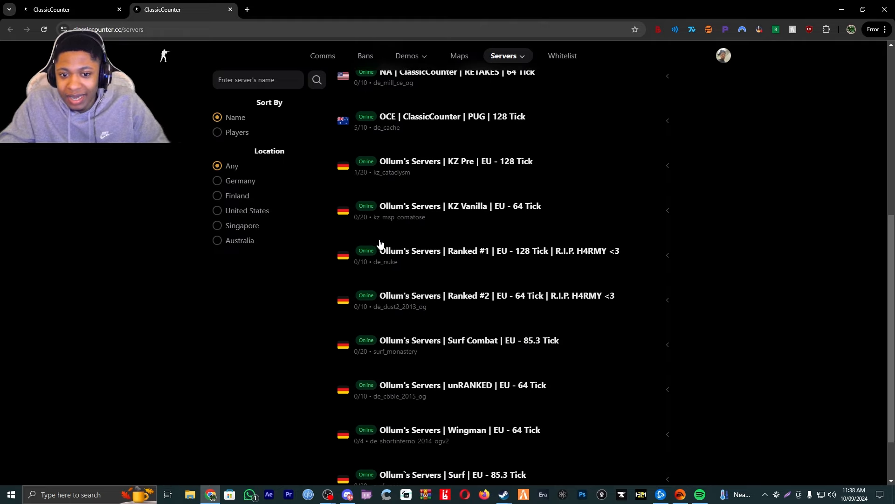
pyautogui.scroll(-3)
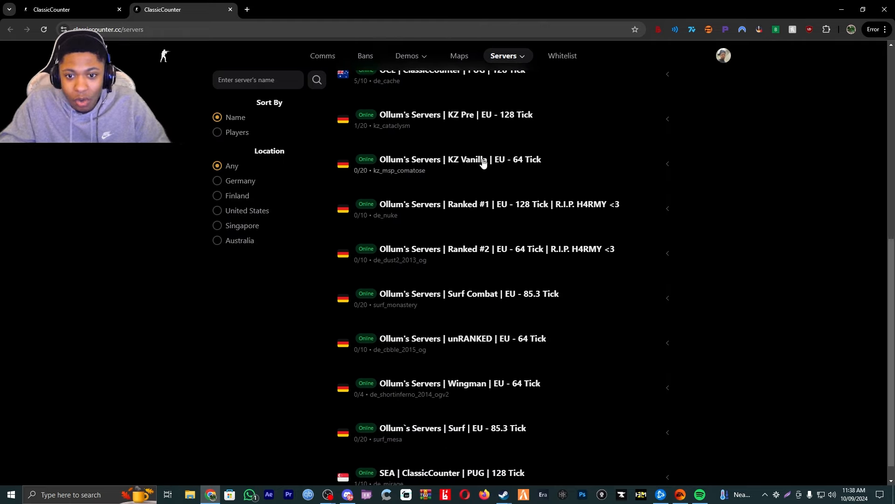
pyautogui.scroll(-3)
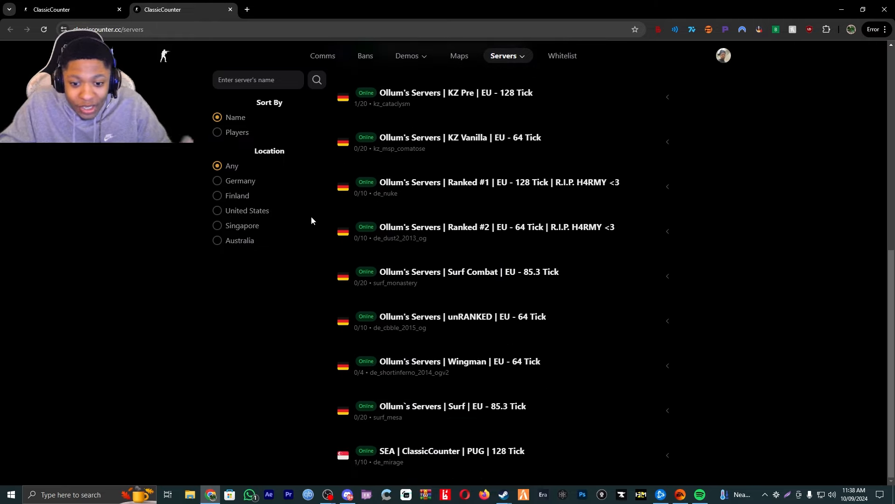
pyautogui.moveTo(452, 196)
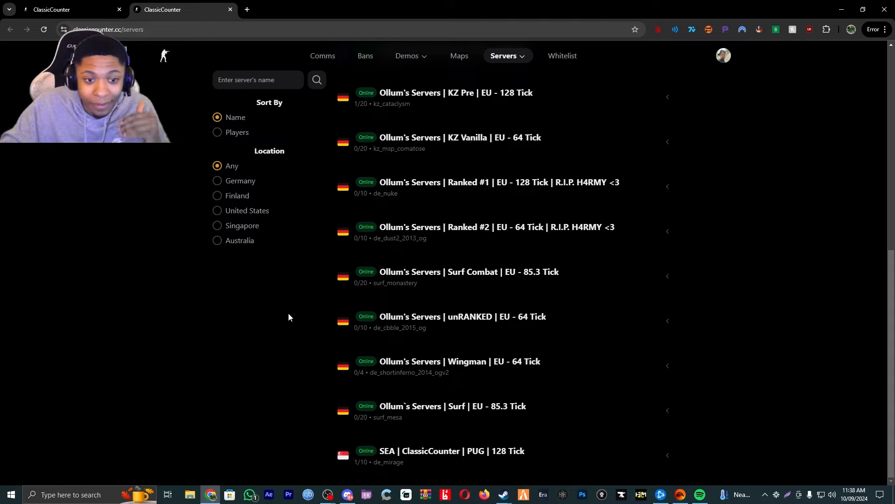
pyautogui.moveTo(268, 291)
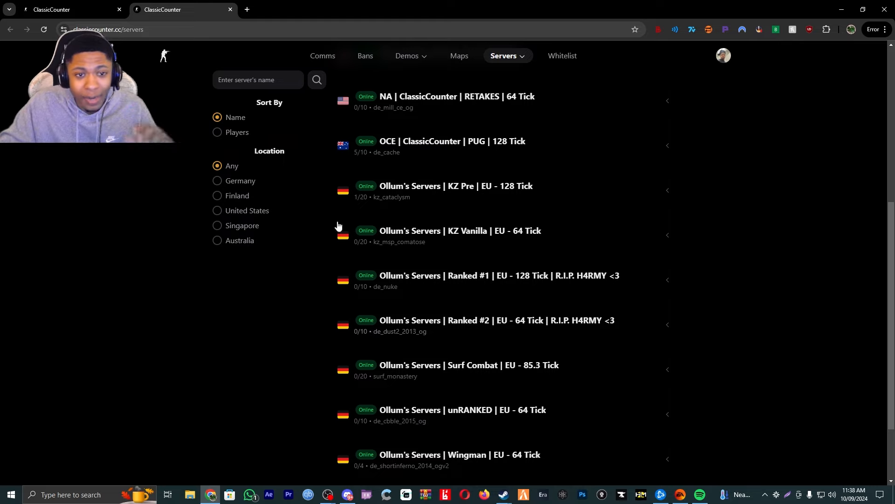
pyautogui.moveTo(479, 328)
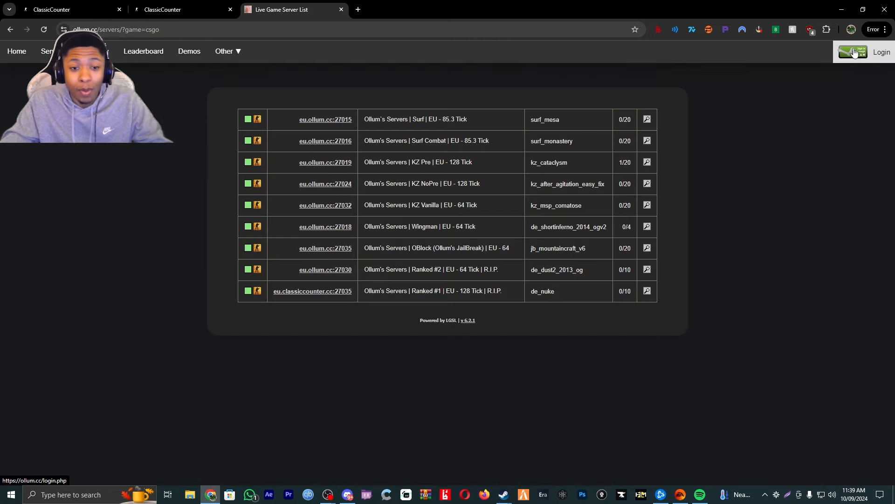
# Compare the ClassicCounter server list tab with Ollum's live server list tab.
pyautogui.click(166, 9)
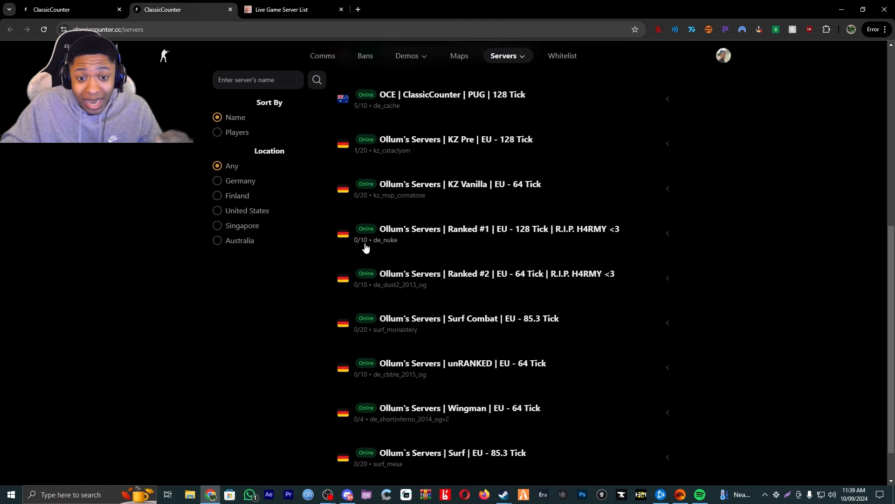
pyautogui.click(282, 9)
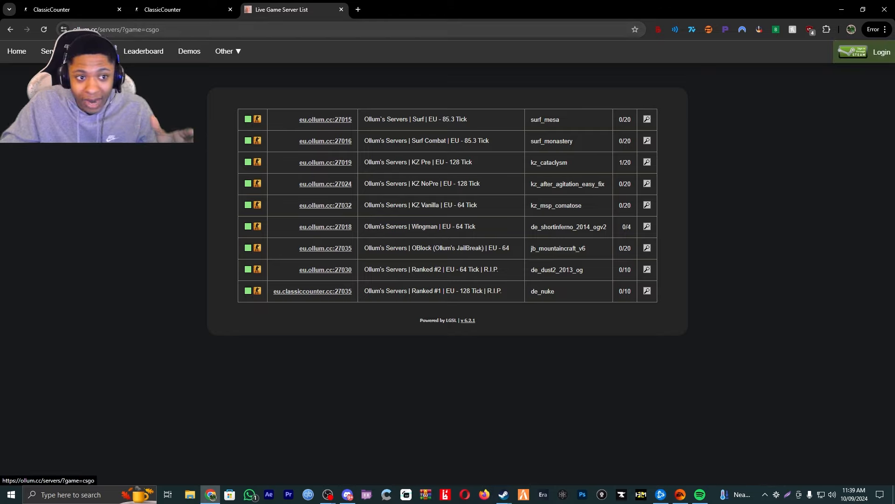
pyautogui.moveTo(883, 53)
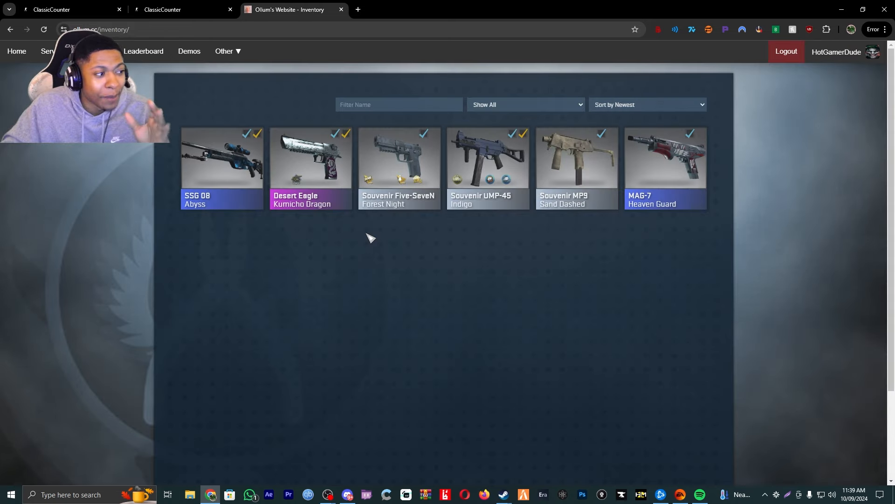
pyautogui.moveTo(265, 248)
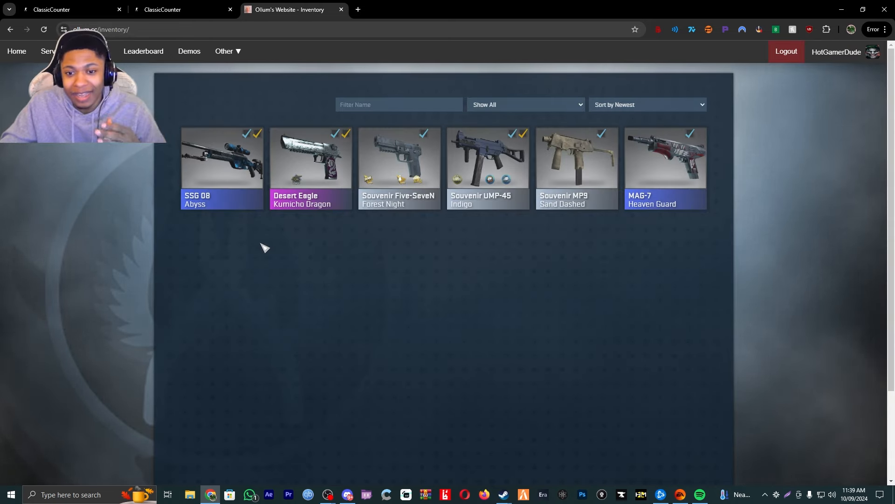
pyautogui.moveTo(226, 266)
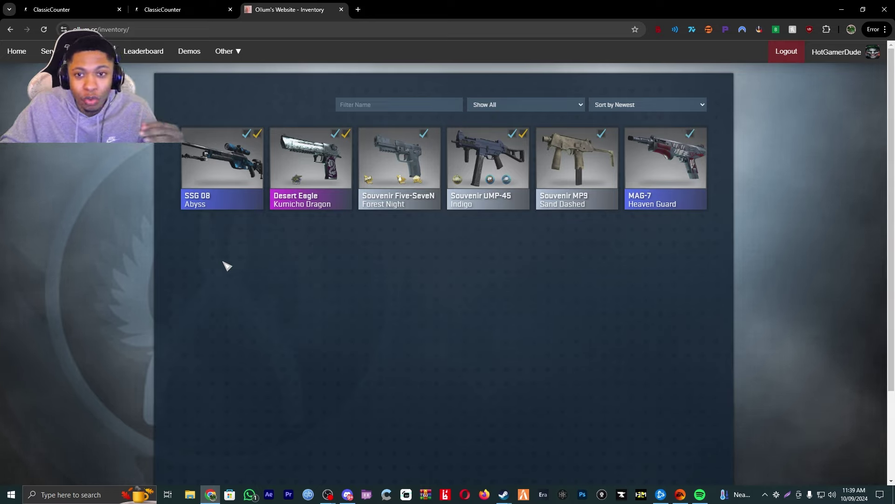
pyautogui.moveTo(211, 286)
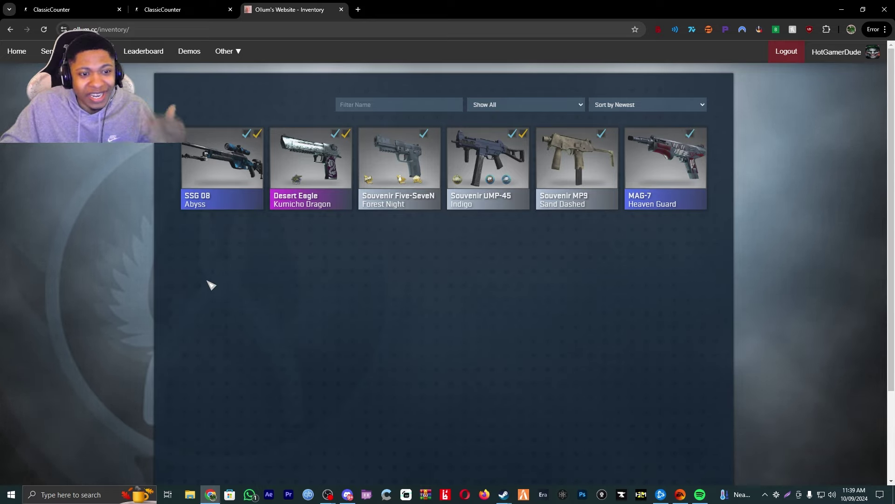
pyautogui.rightClick(399, 159)
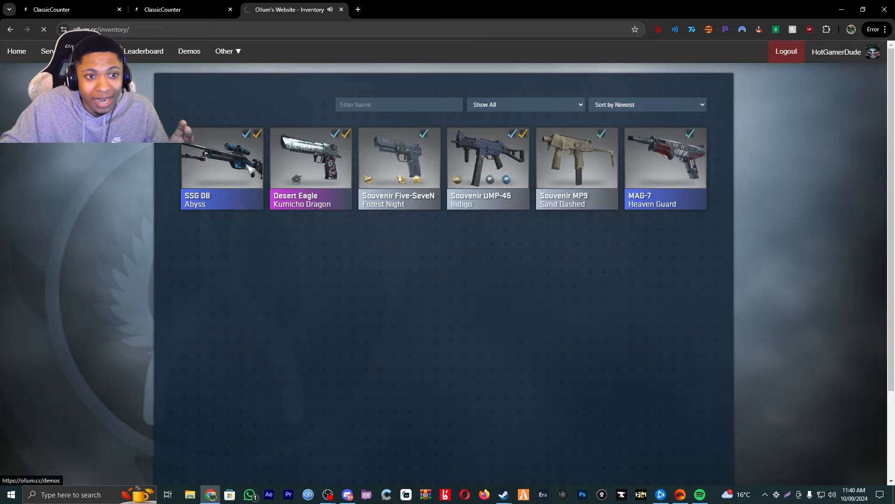
pyautogui.click(188, 52)
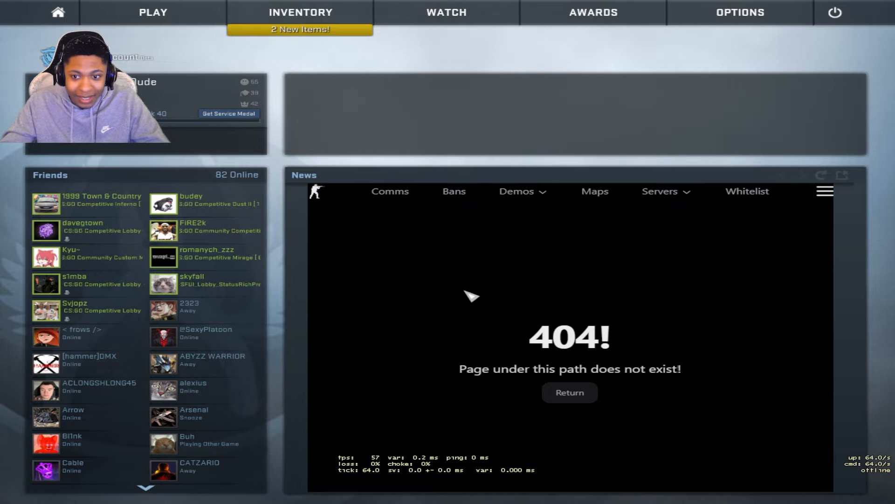
# Return from the 404 page to the comms listing and filter servers to Any location.
pyautogui.click(390, 191)
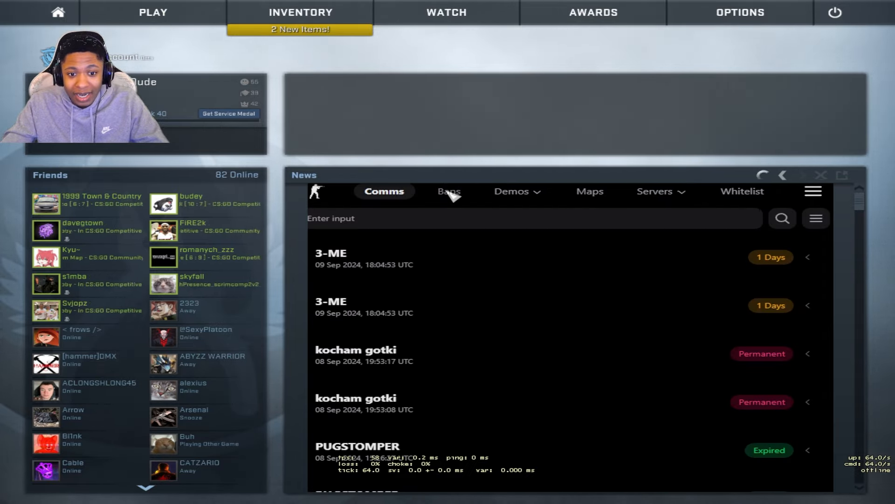
pyautogui.click(590, 191)
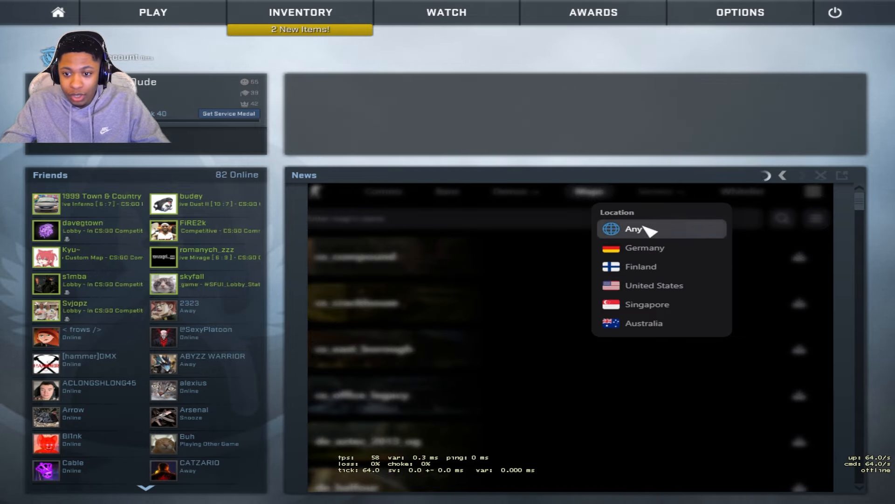
pyautogui.click(634, 229)
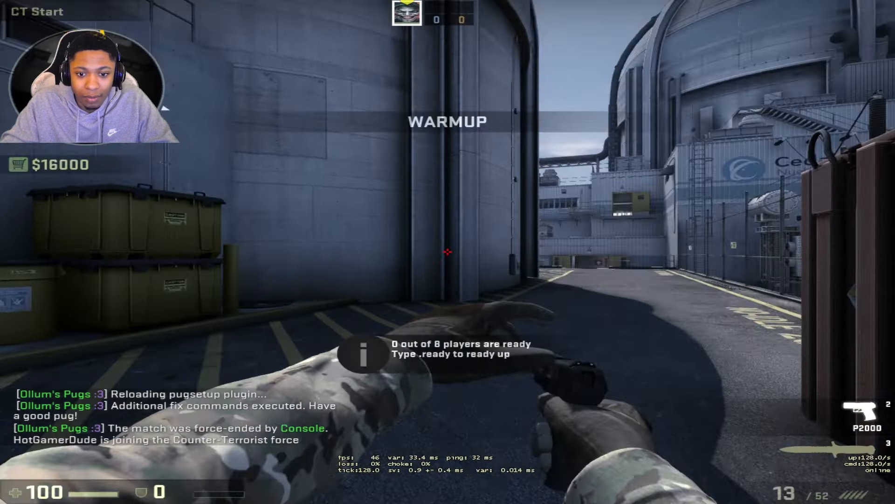
# Buy the Souvenir MP9 Sand Dashed and the MAG-7 Heaven Guard from the buy menu.
pyautogui.press('b')
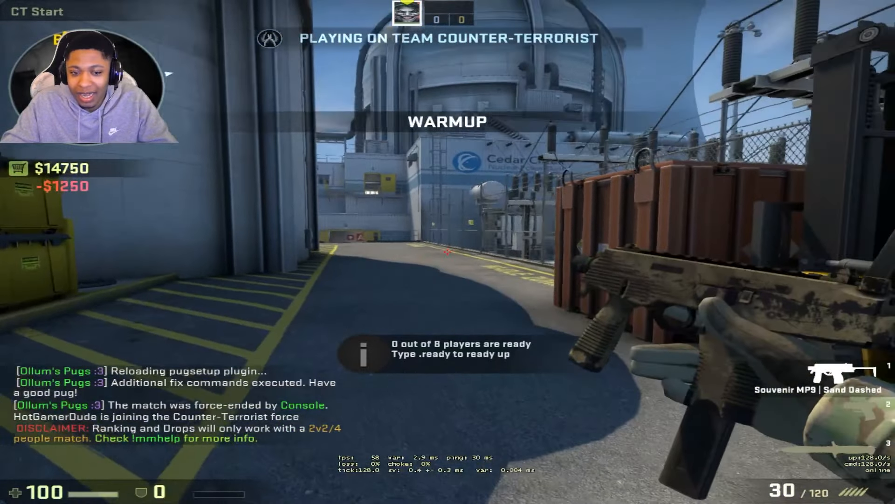
pyautogui.click(446, 253)
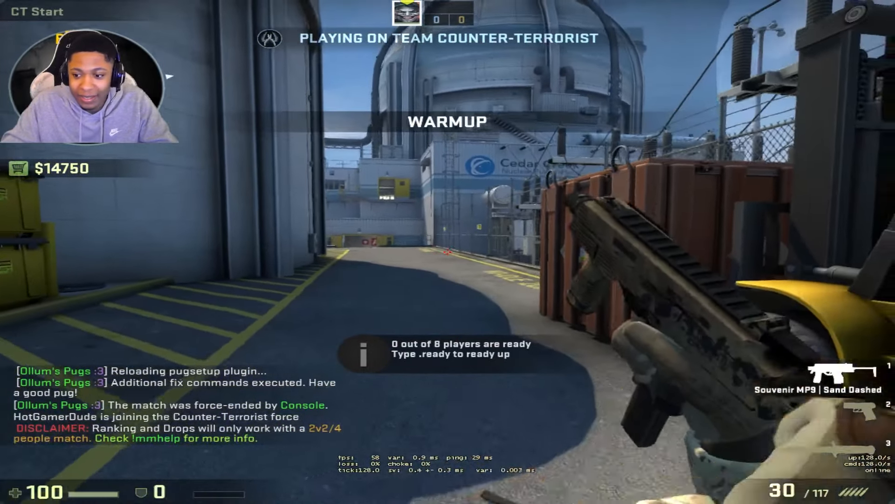
pyautogui.press('b')
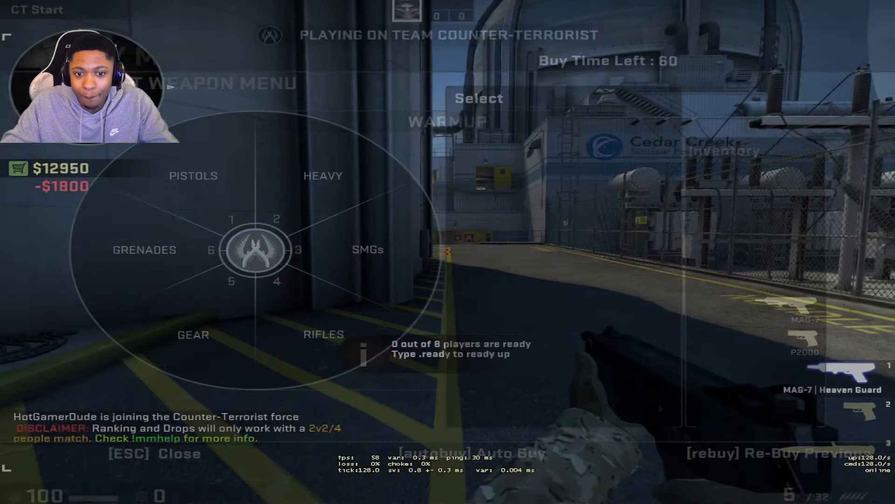
pyautogui.press('escape')
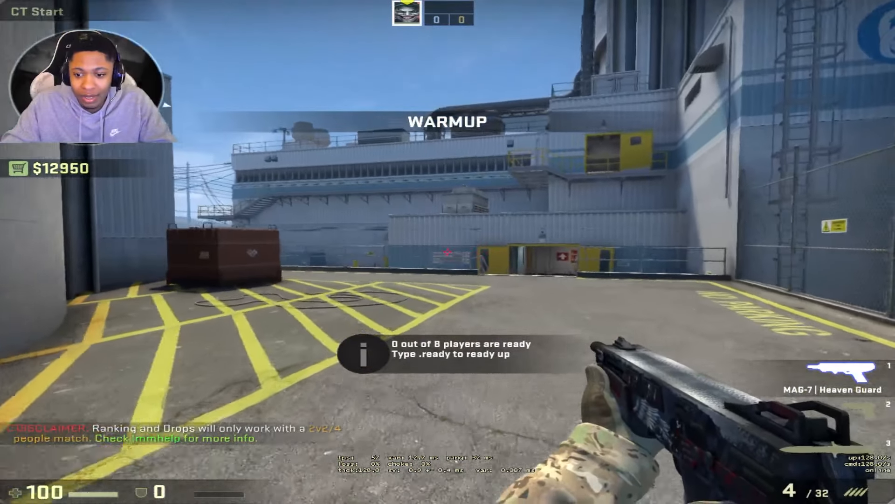